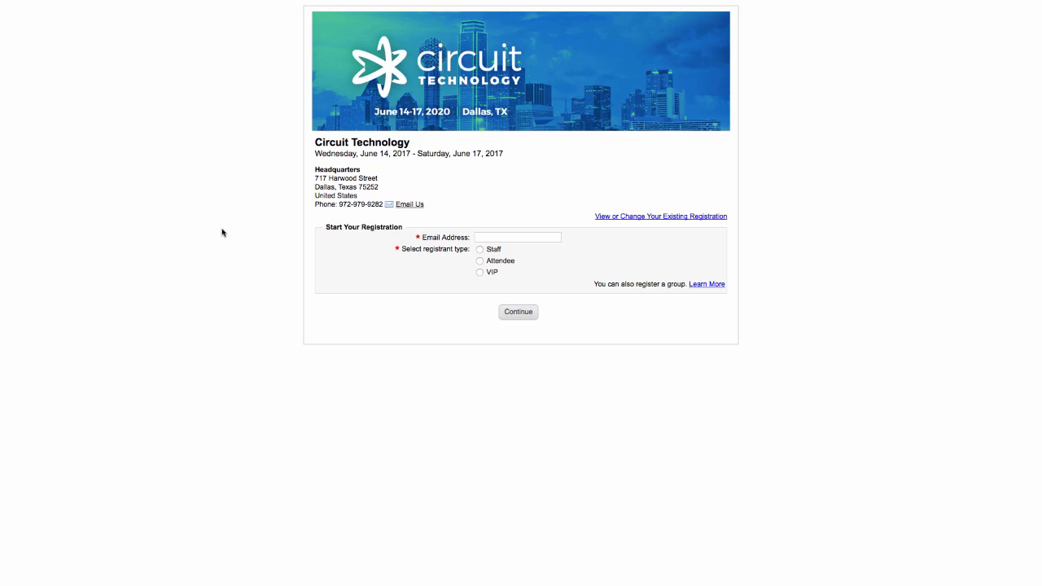
mouse_move(241, 199)
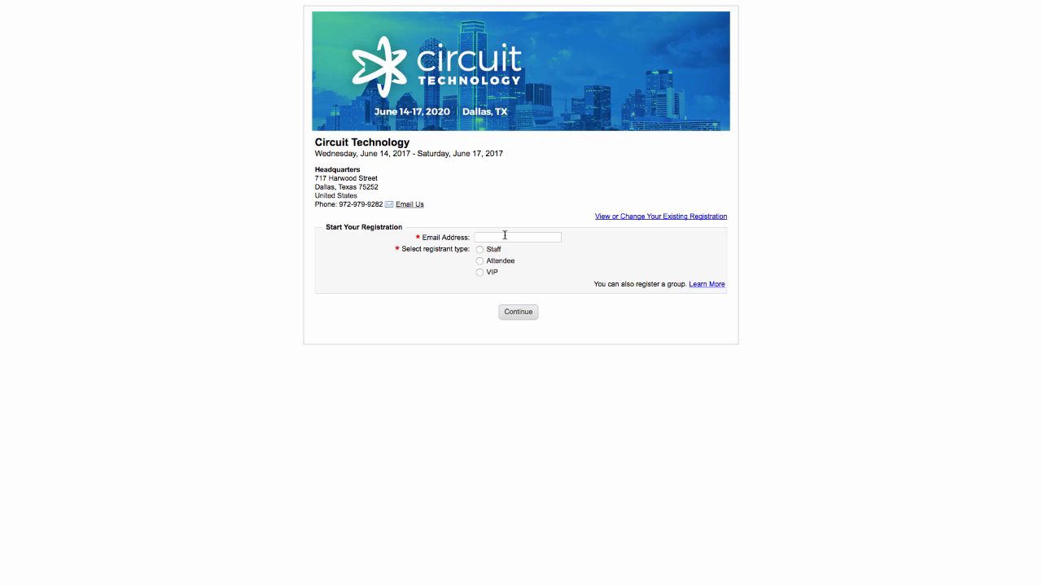
Step: Enter a test.com email, choose the VIP registrant type and continue to personal info
text(august@)
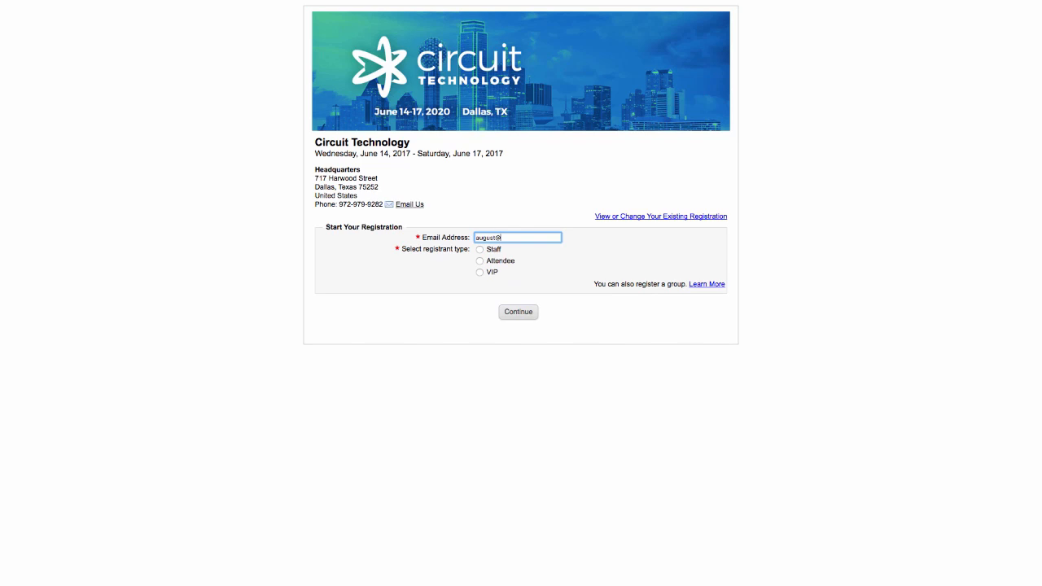
text(test.com)
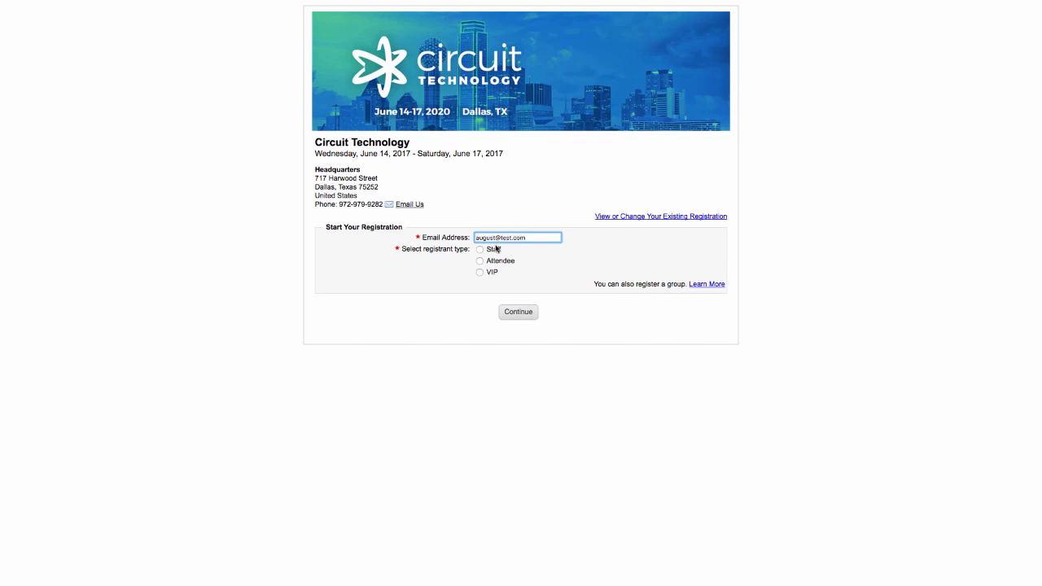
click(479, 272)
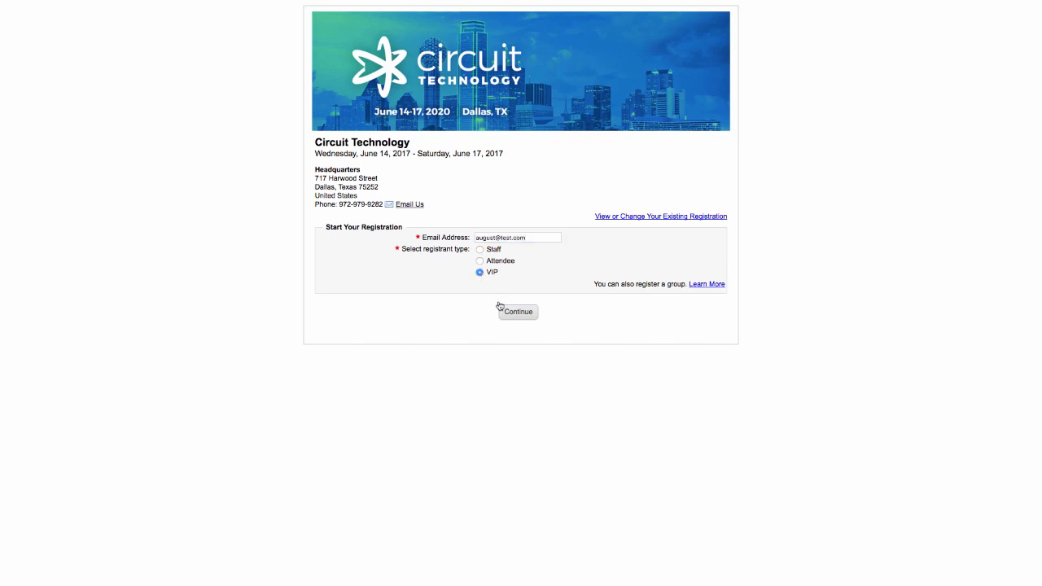
click(518, 312)
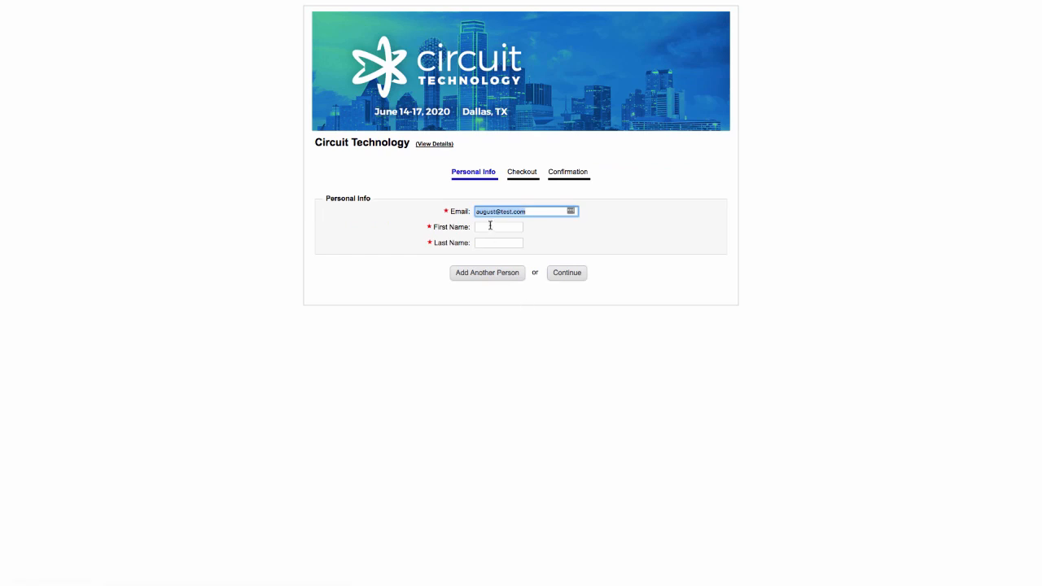
Step: Enter the name 'August', continue to checkout, set a password and finish the registration
text(August)
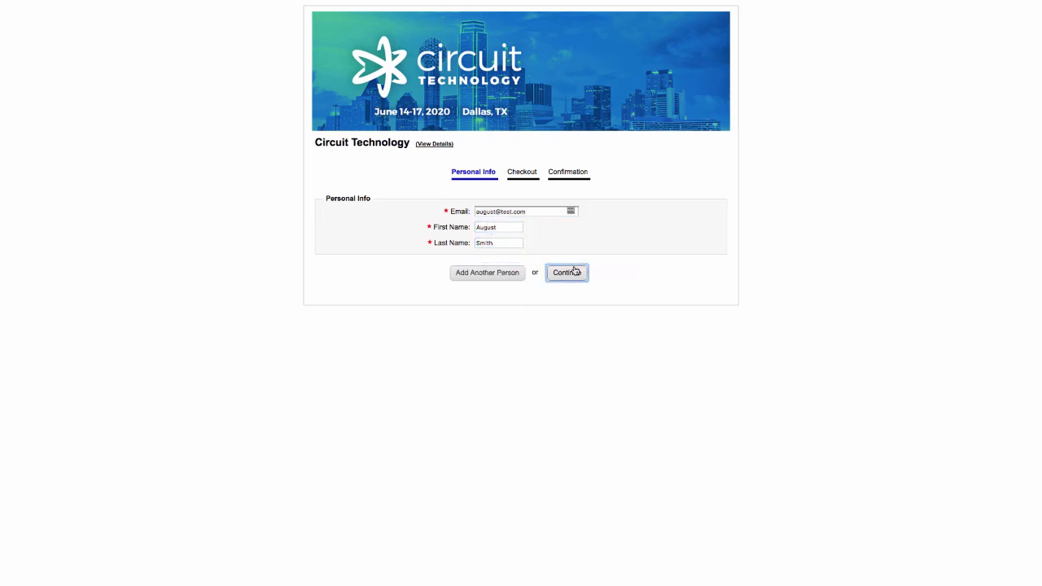
click(567, 272)
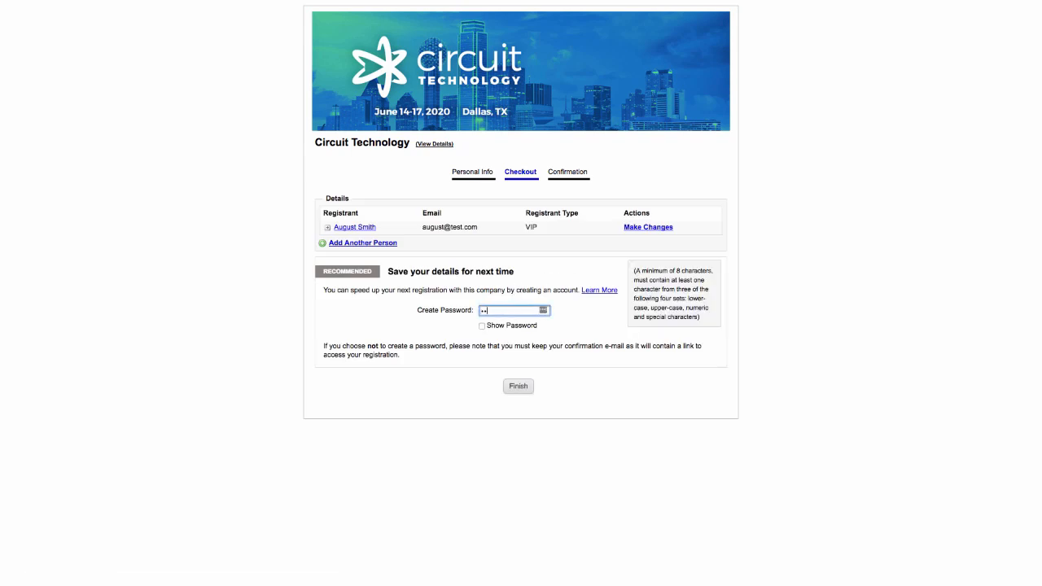
click(517, 386)
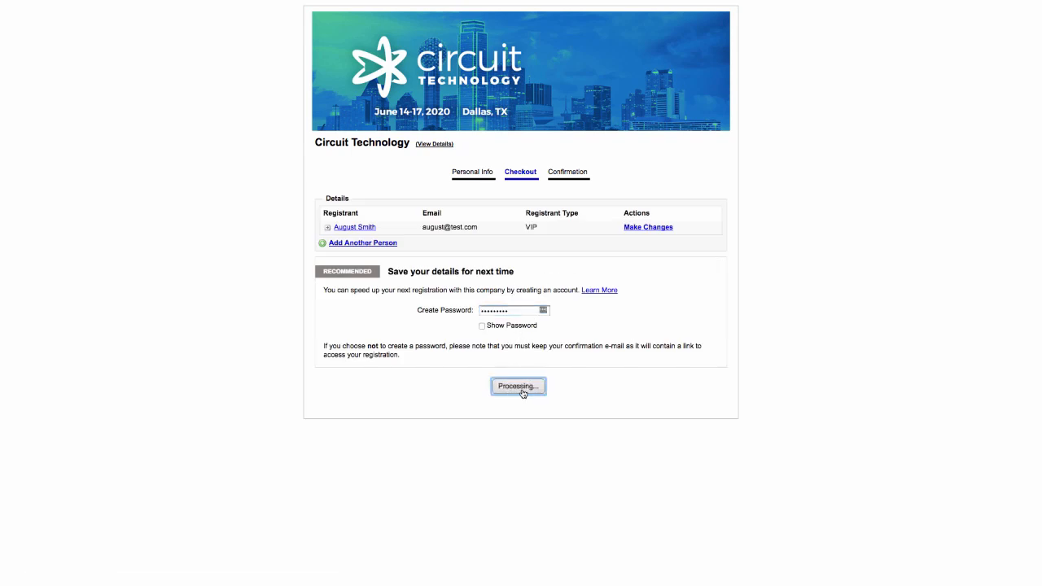
click(518, 386)
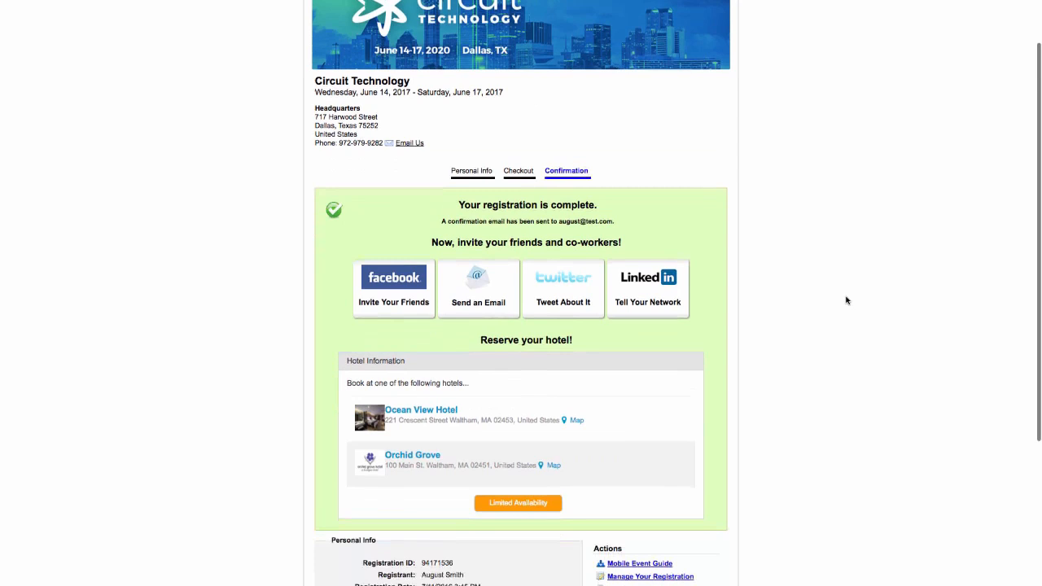
scroll(down, 3)
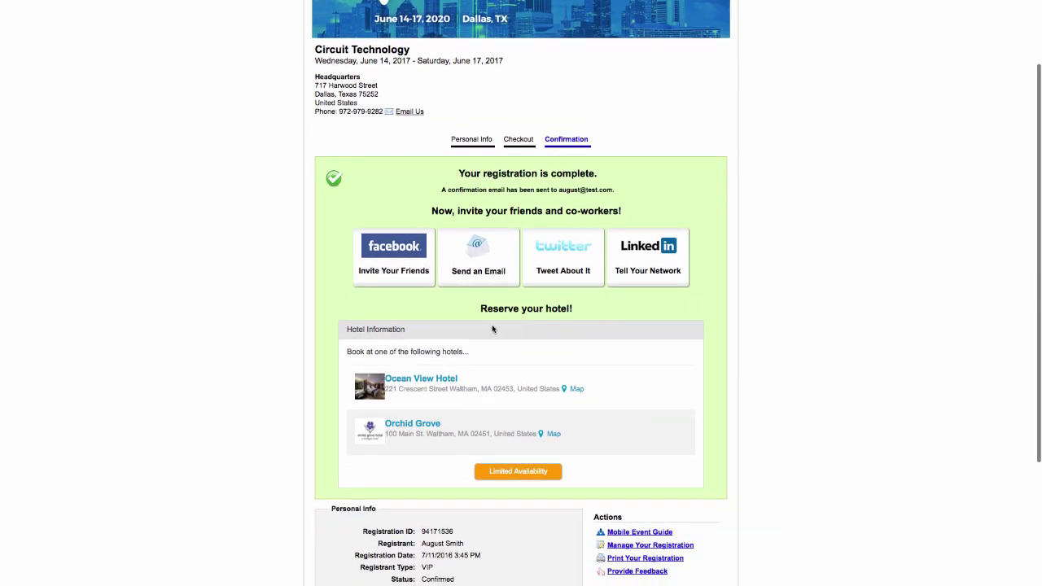
mouse_move(573, 347)
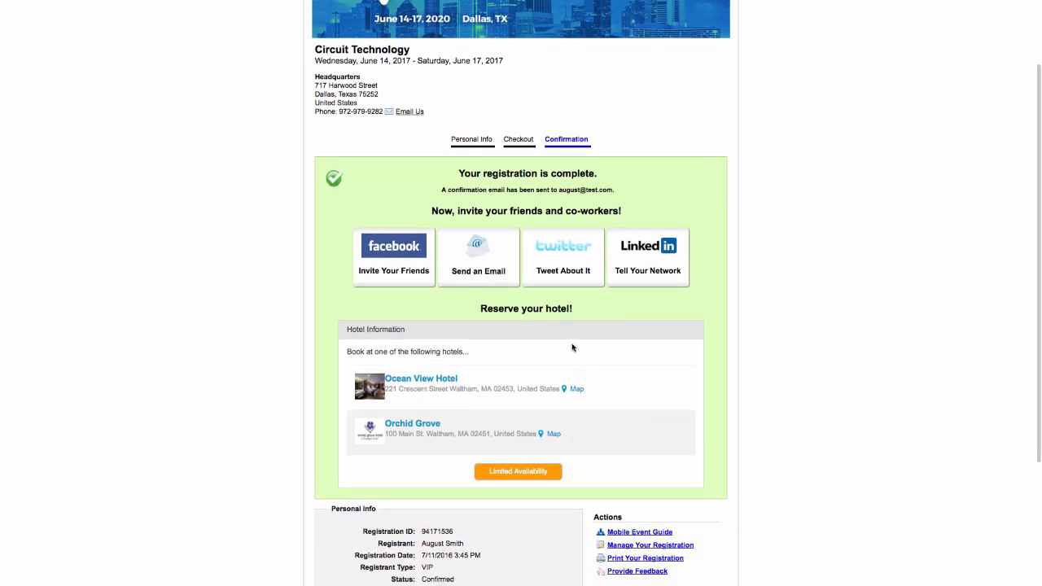
mouse_move(610, 396)
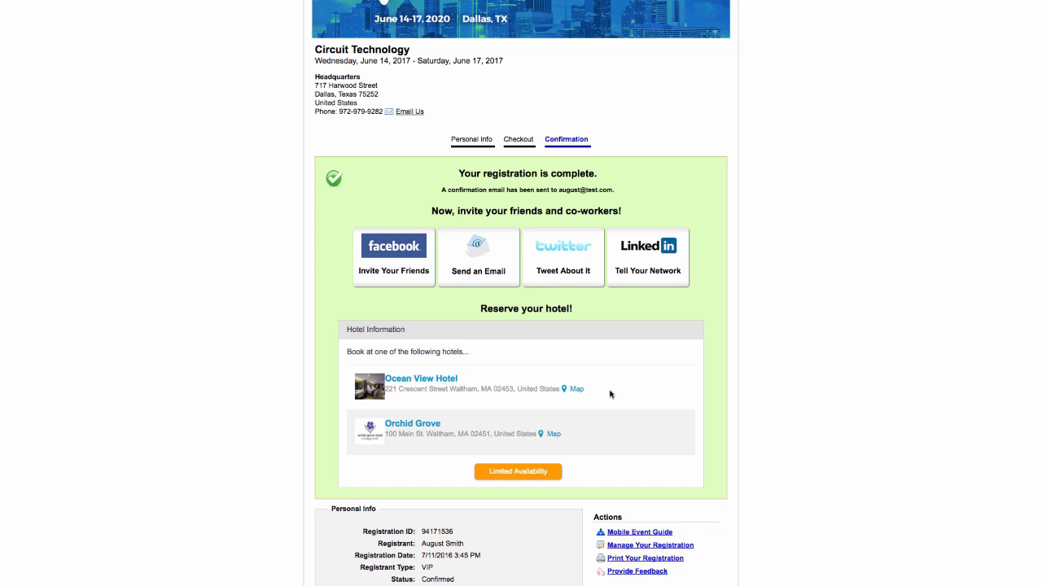
mouse_move(570, 449)
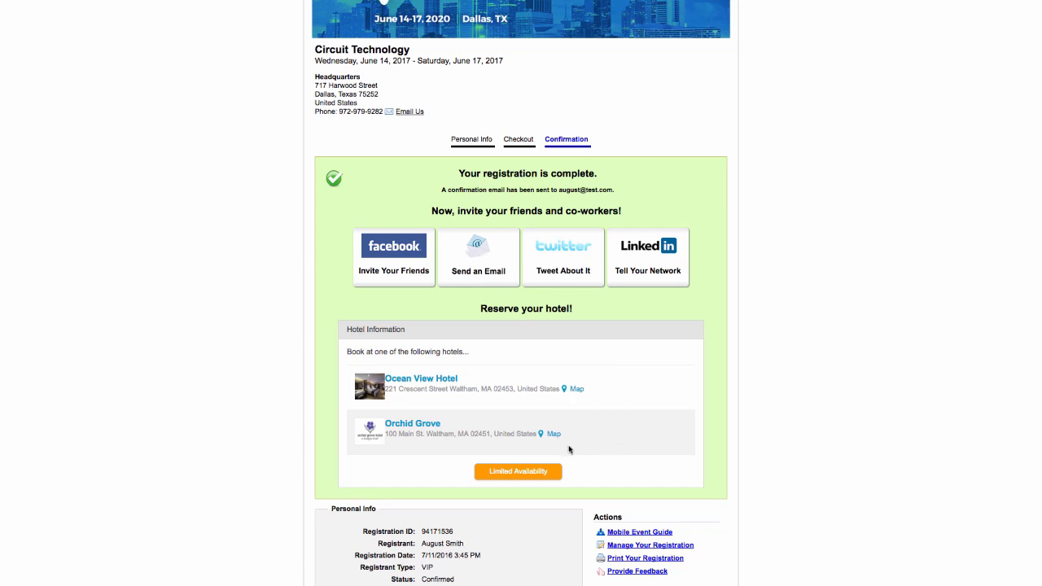
mouse_move(518, 472)
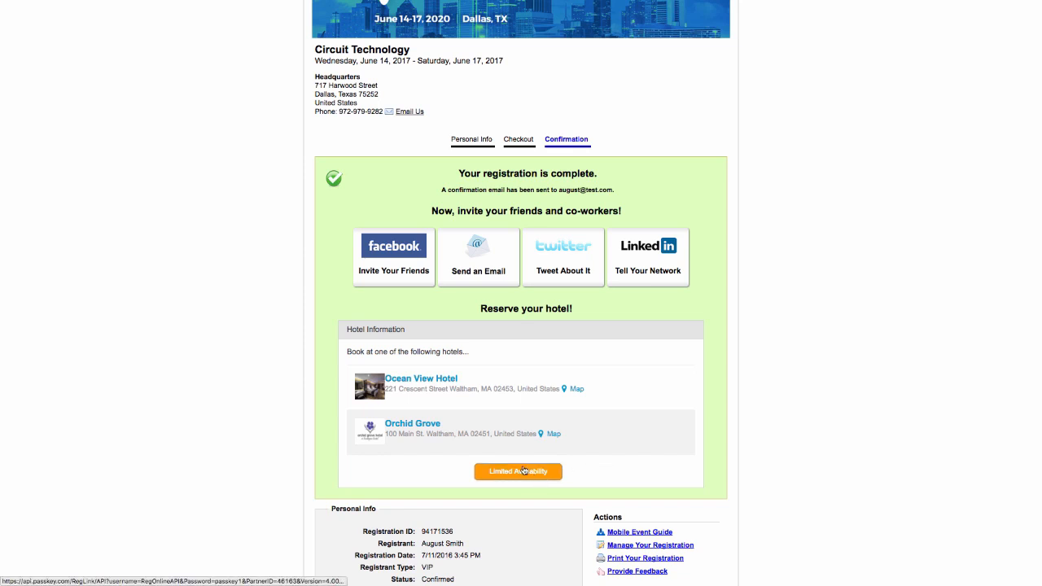
Step: Open the Circuit Technology Passkey booking site and advance to the next hotel photo
click(517, 472)
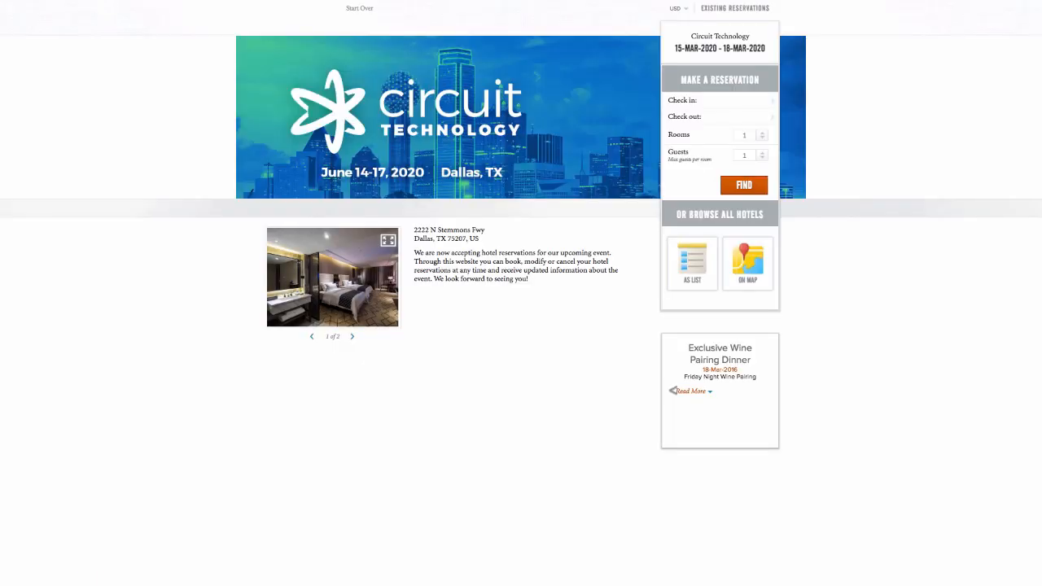
mouse_move(351, 335)
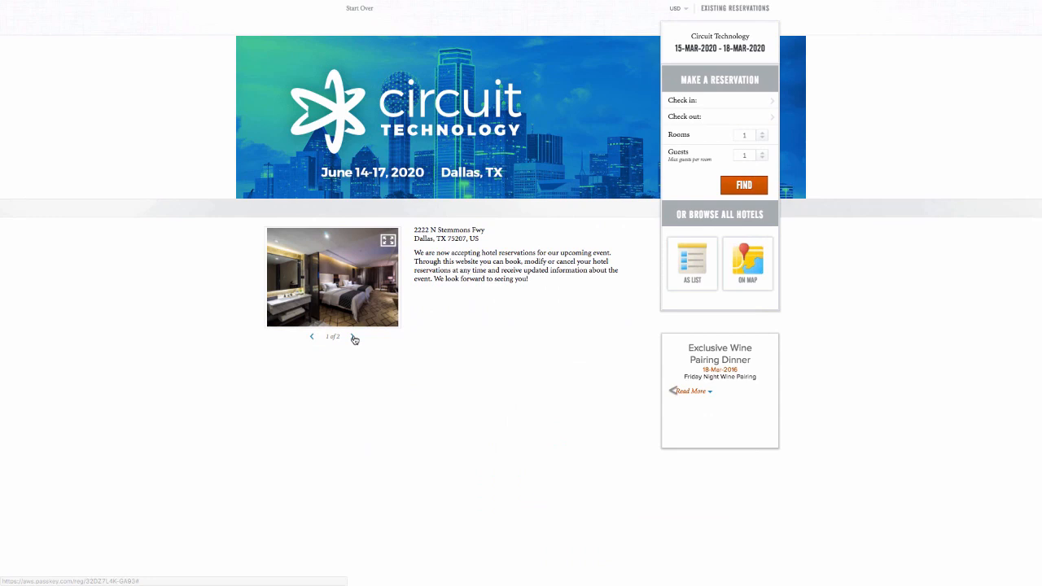
click(353, 337)
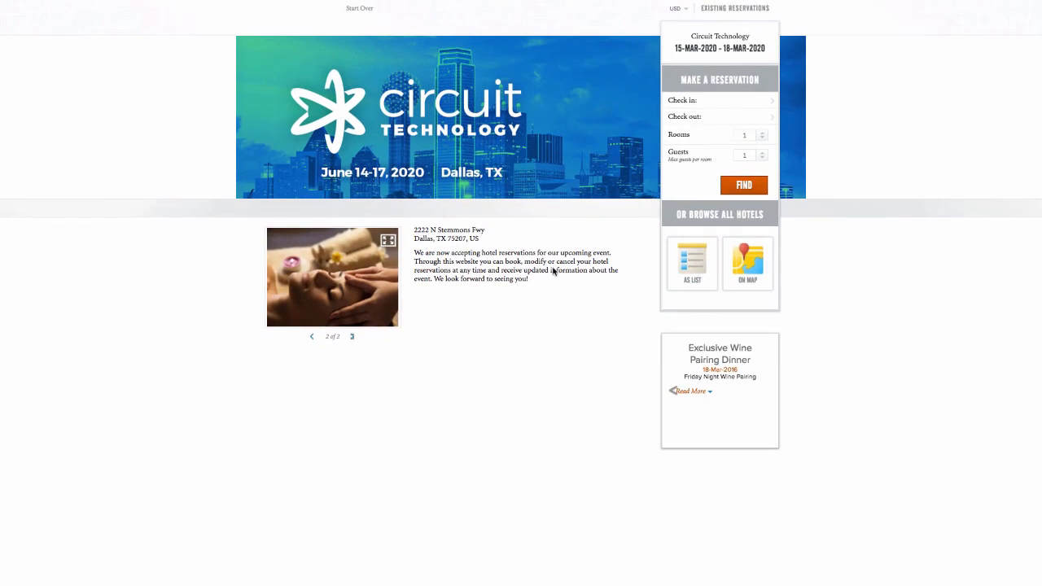
mouse_move(778, 143)
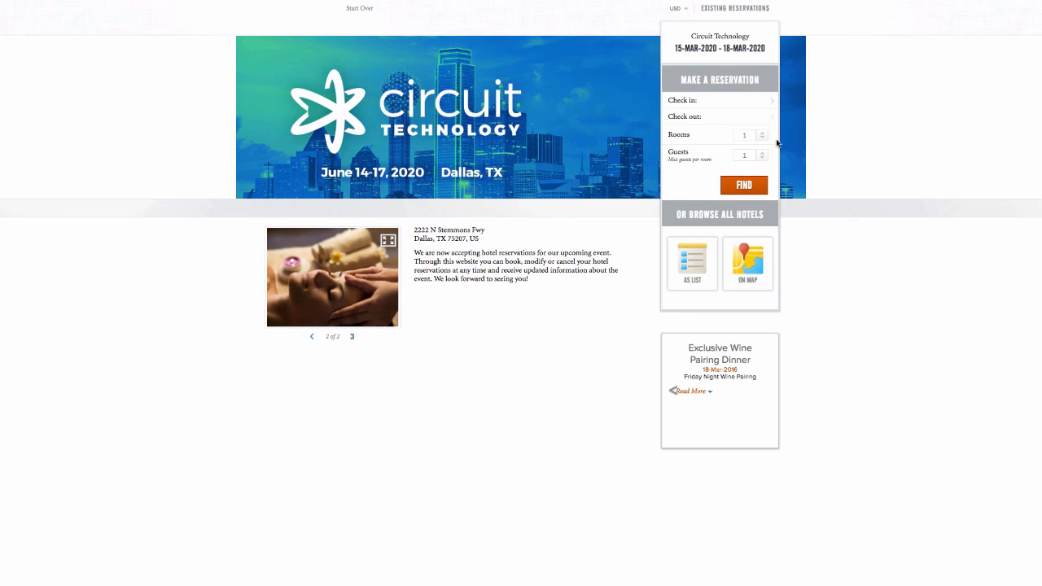
mouse_move(801, 166)
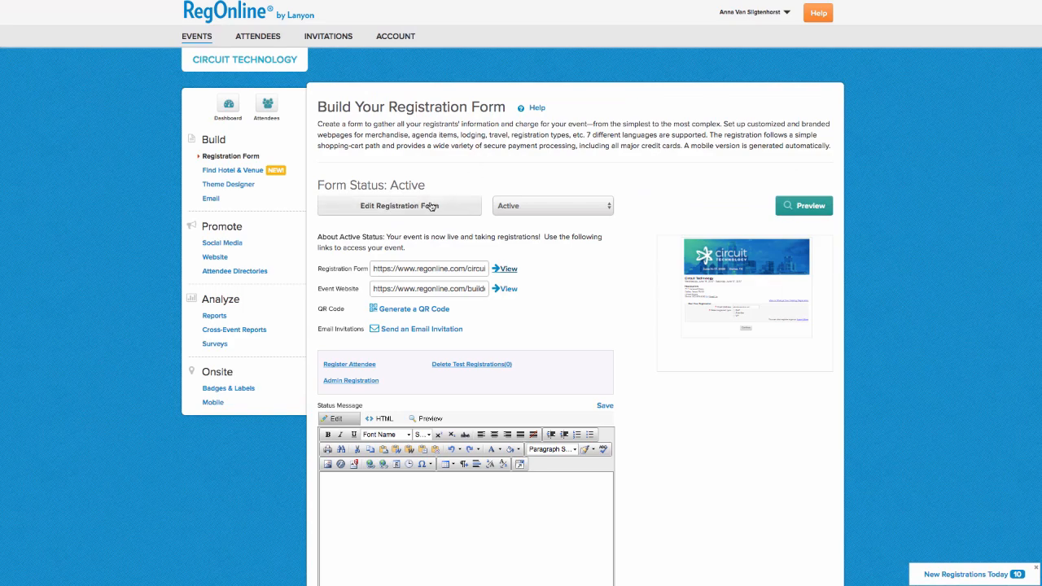
Step: Edit the form's Lodging & Travel step, start unlinking the hotel block, then cancel to keep it
click(399, 205)
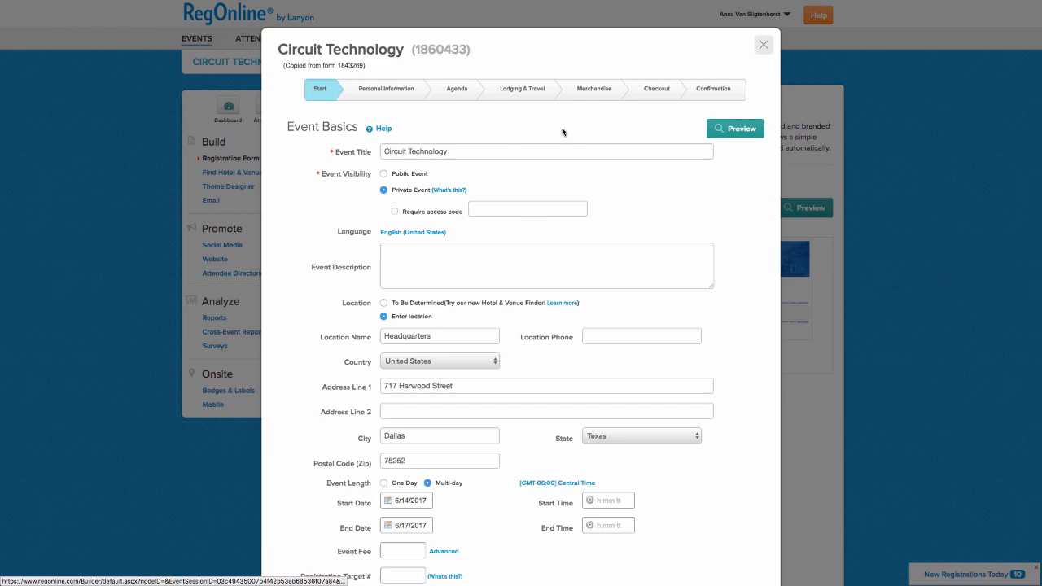
click(521, 88)
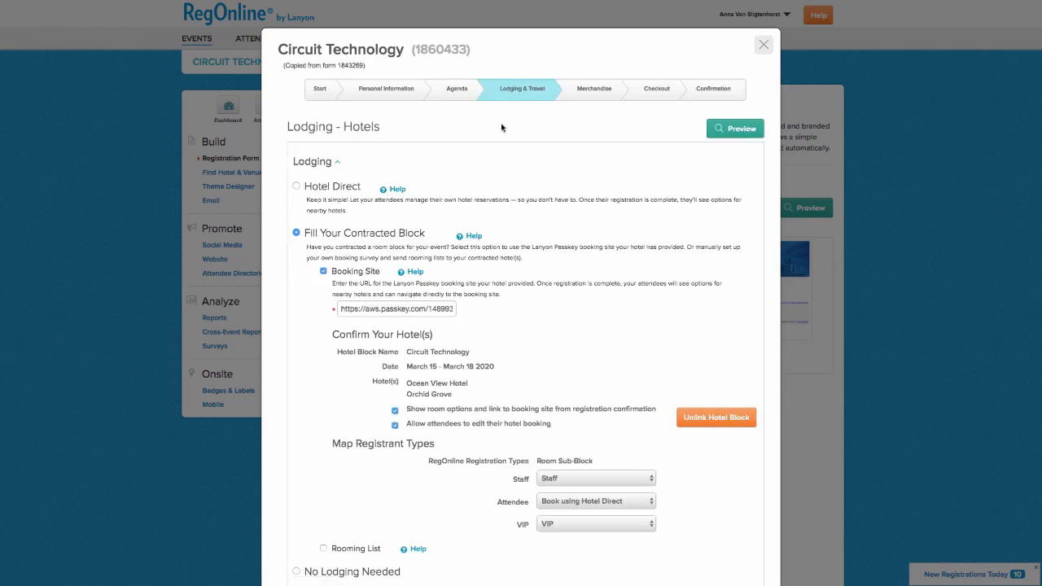
mouse_move(384, 241)
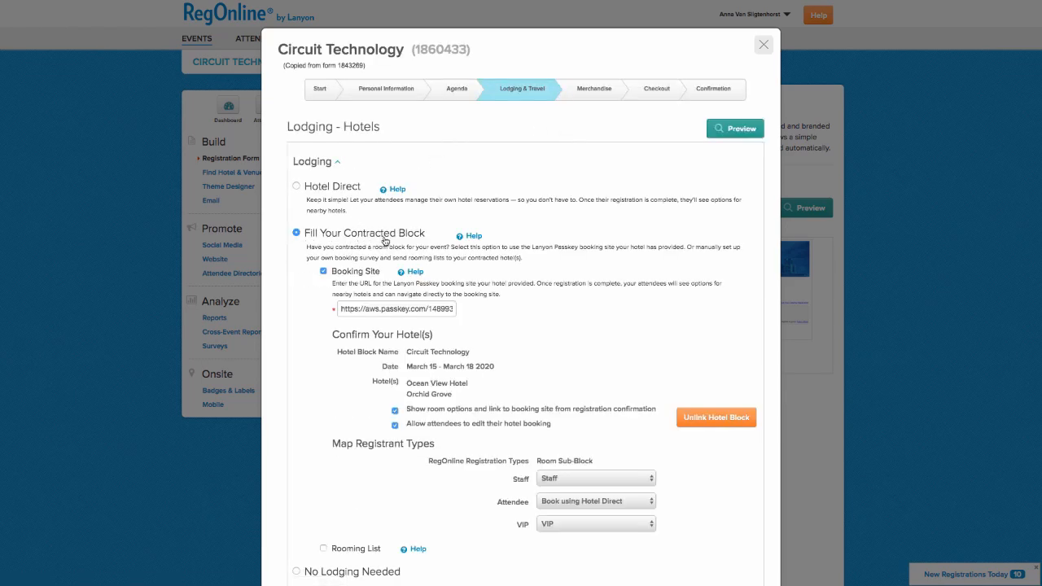
mouse_move(526, 373)
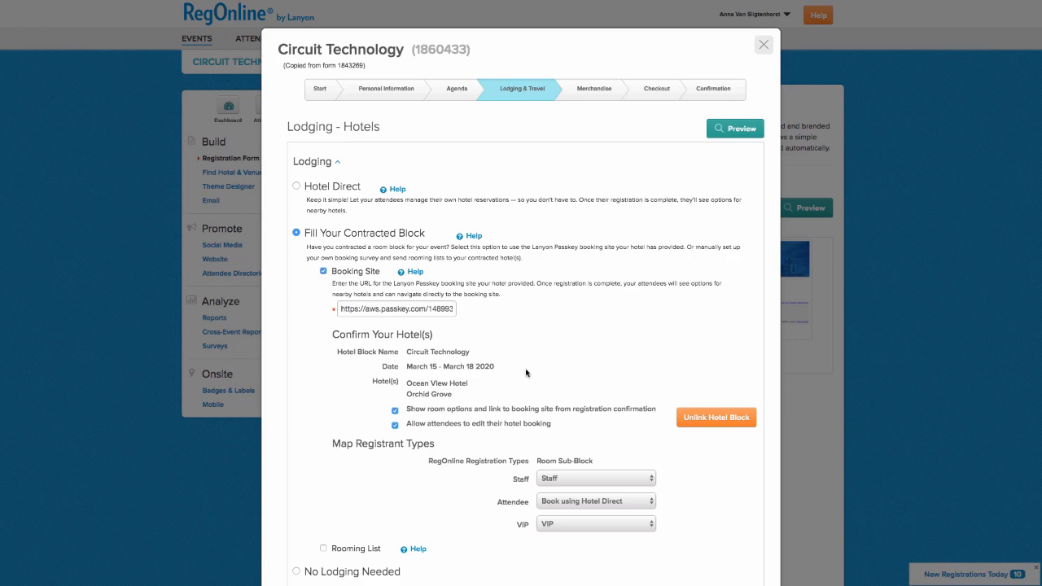
click(716, 417)
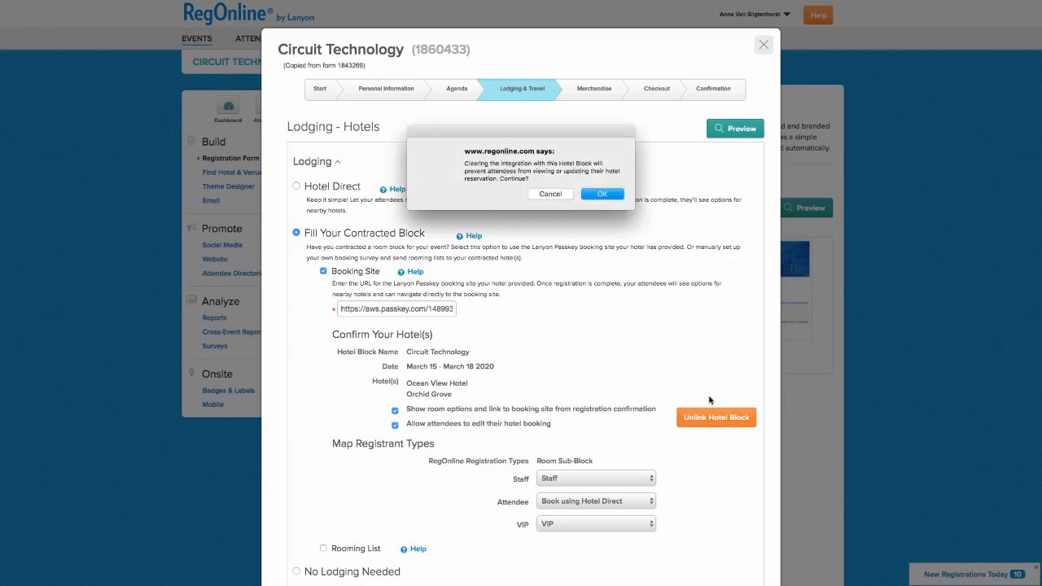
click(550, 194)
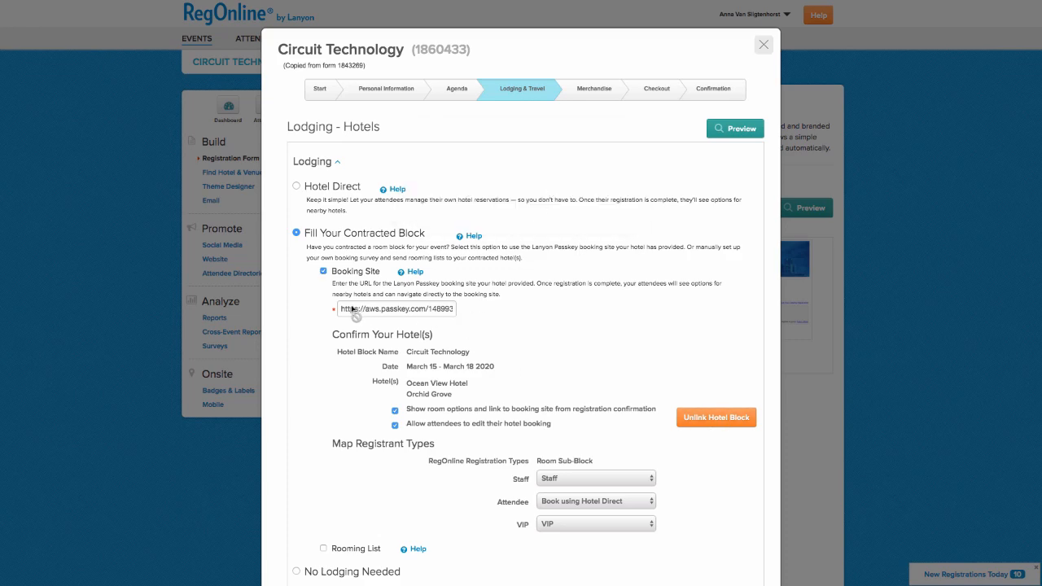
mouse_move(567, 361)
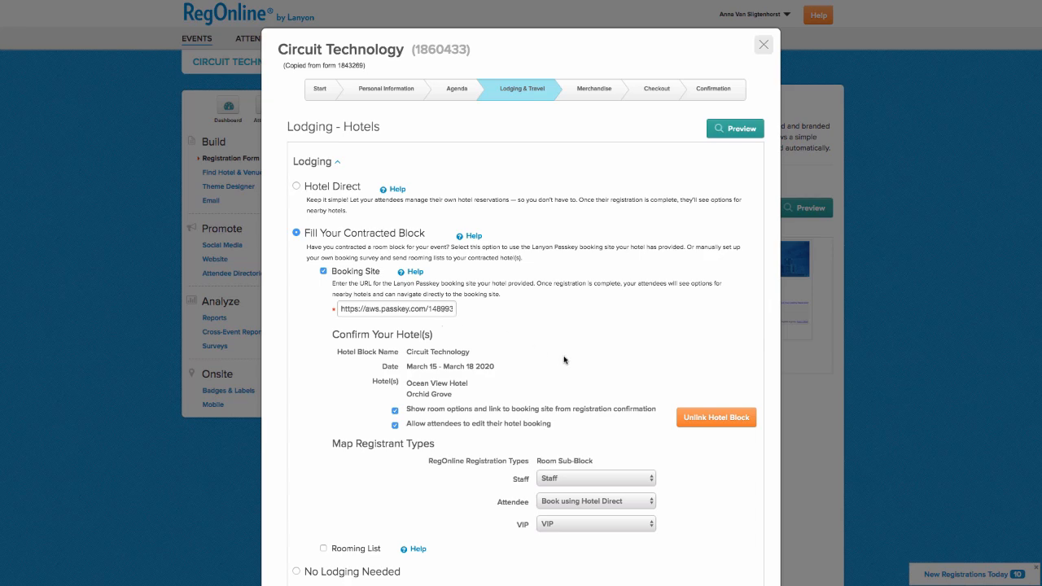
scroll(down, 3)
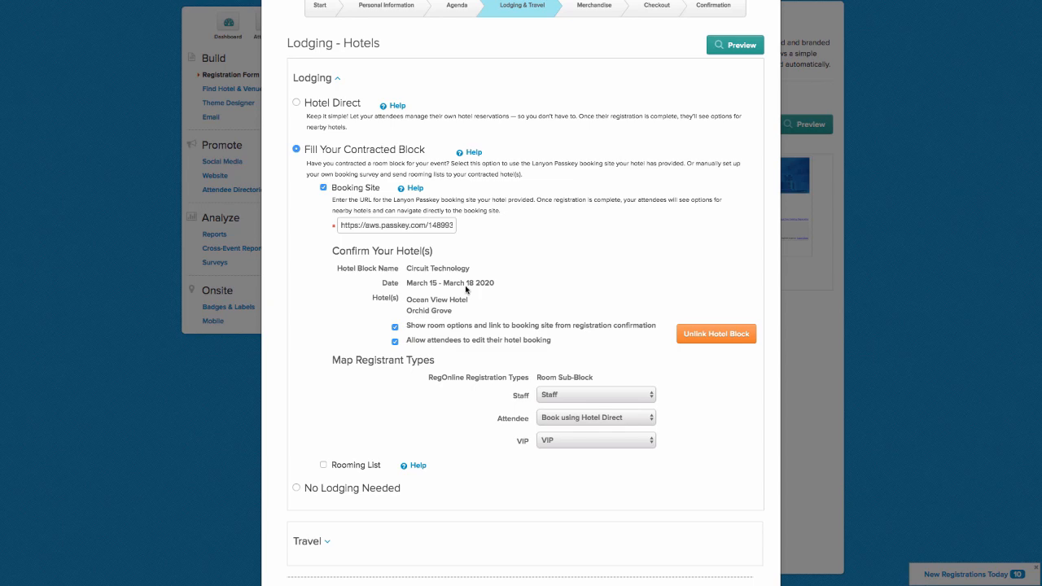
mouse_move(457, 332)
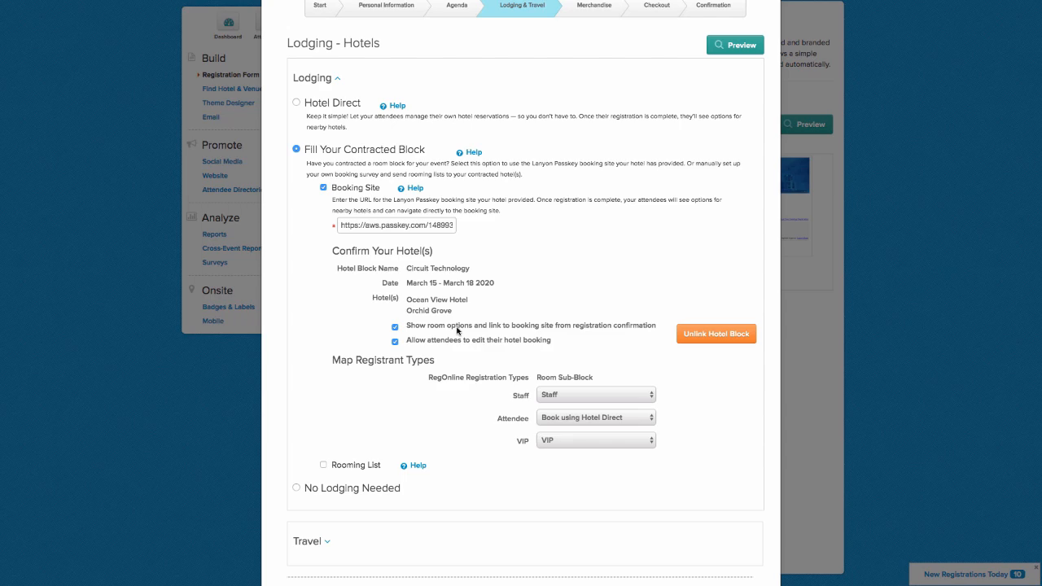
mouse_move(672, 334)
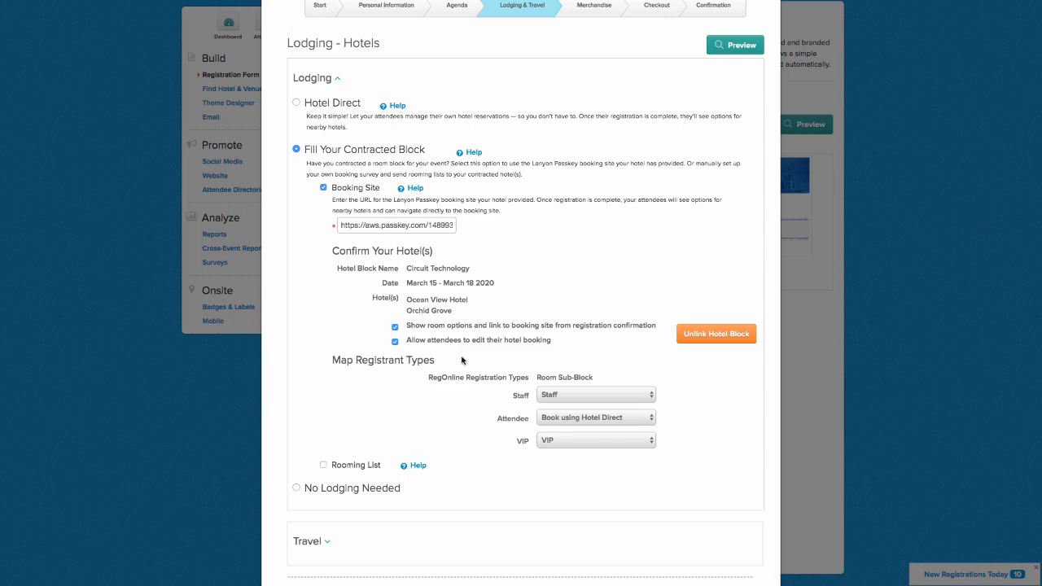
mouse_move(514, 410)
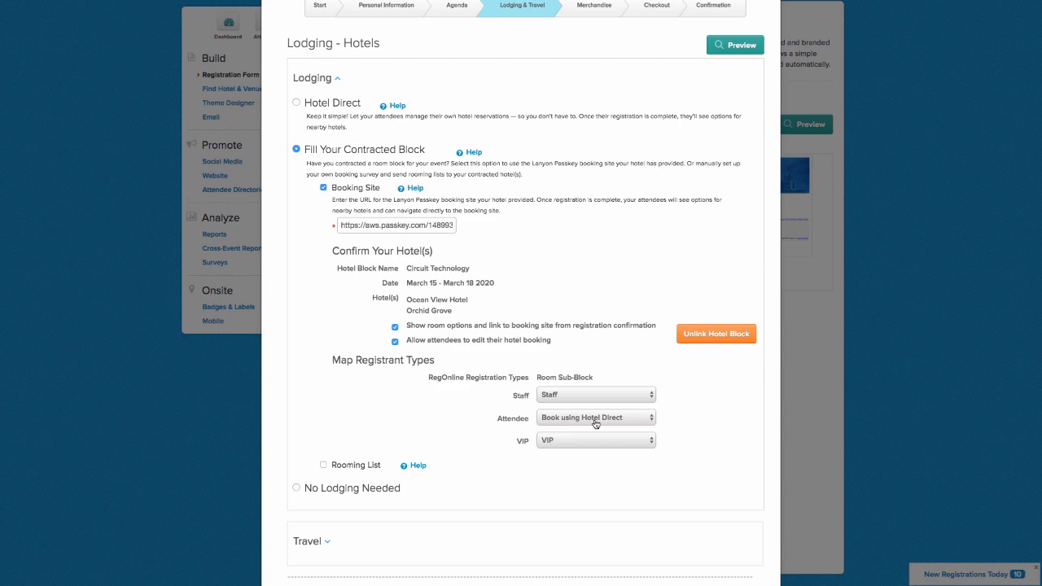
mouse_move(575, 397)
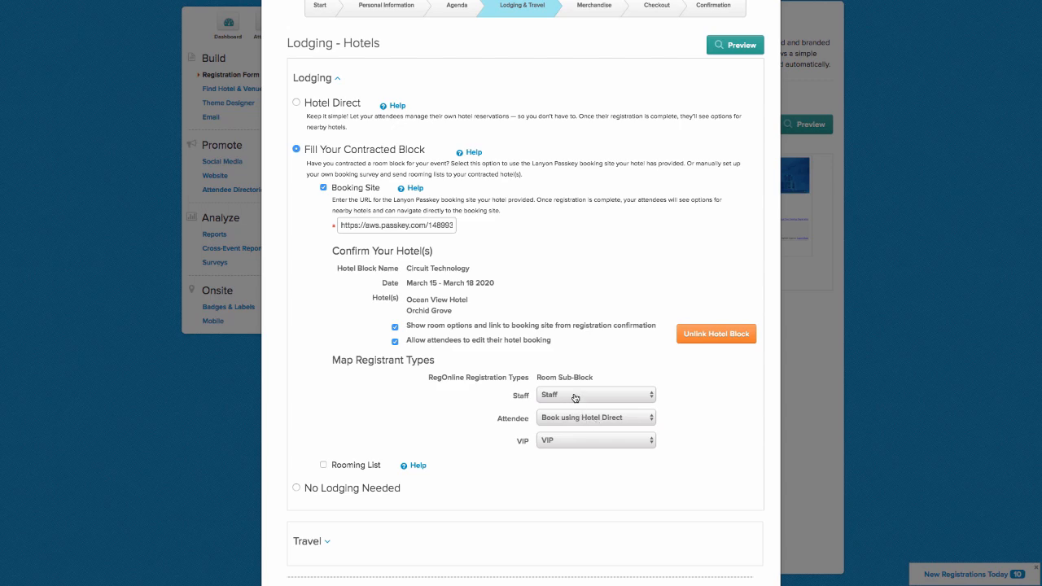
mouse_move(563, 446)
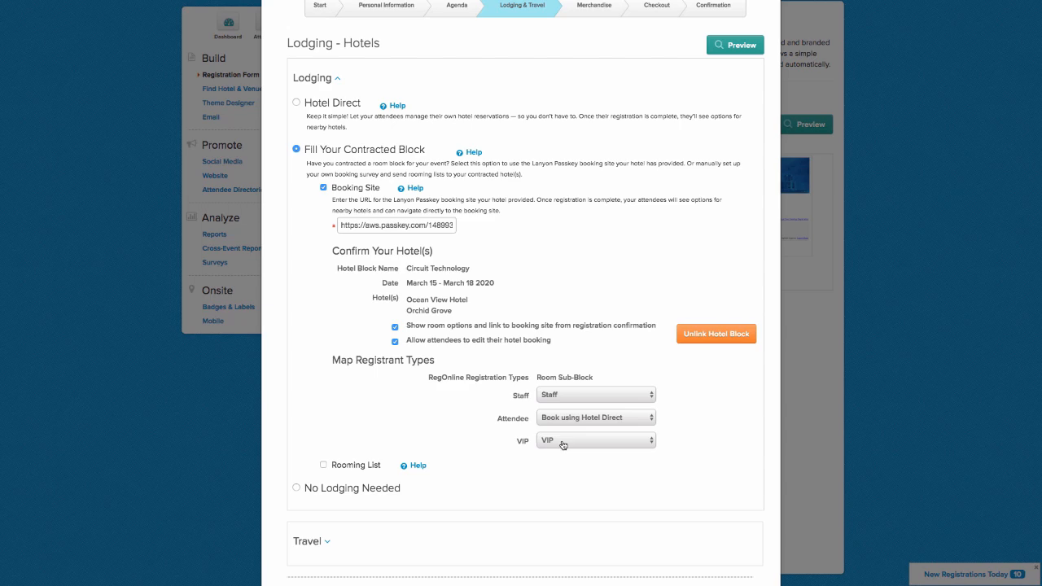
mouse_move(573, 429)
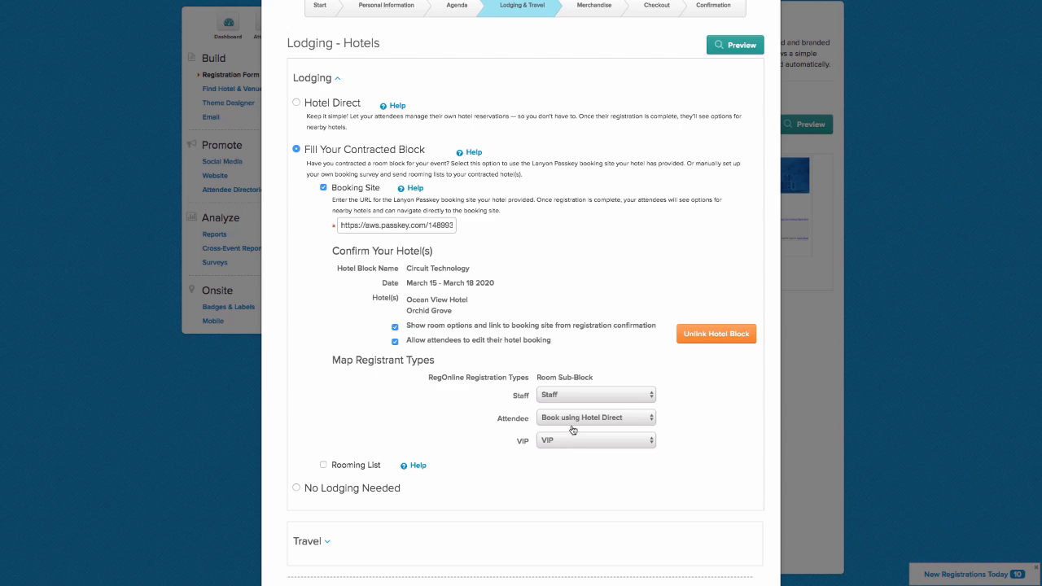
Step: Show the room sub-block choices for the Attendee registrant type
click(595, 417)
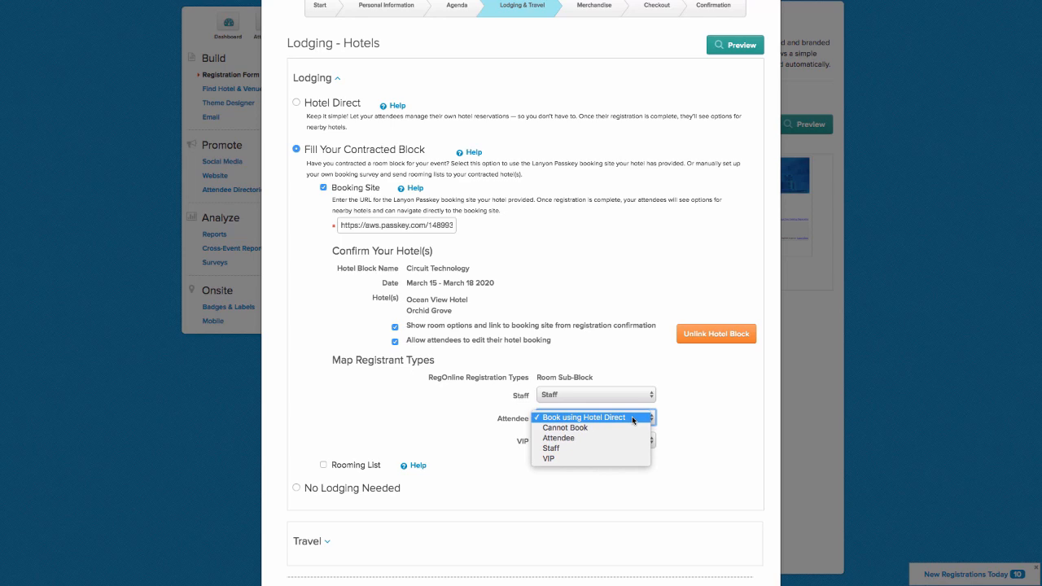
mouse_move(565, 426)
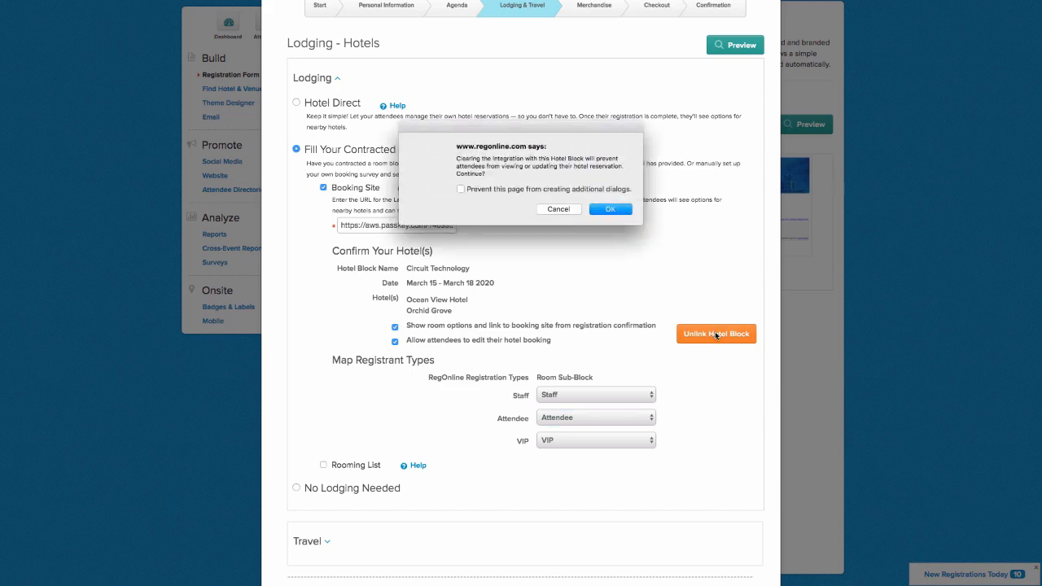
Step: Confirm the unlink, look up the hotel block from the booking URL and link it again
click(608, 208)
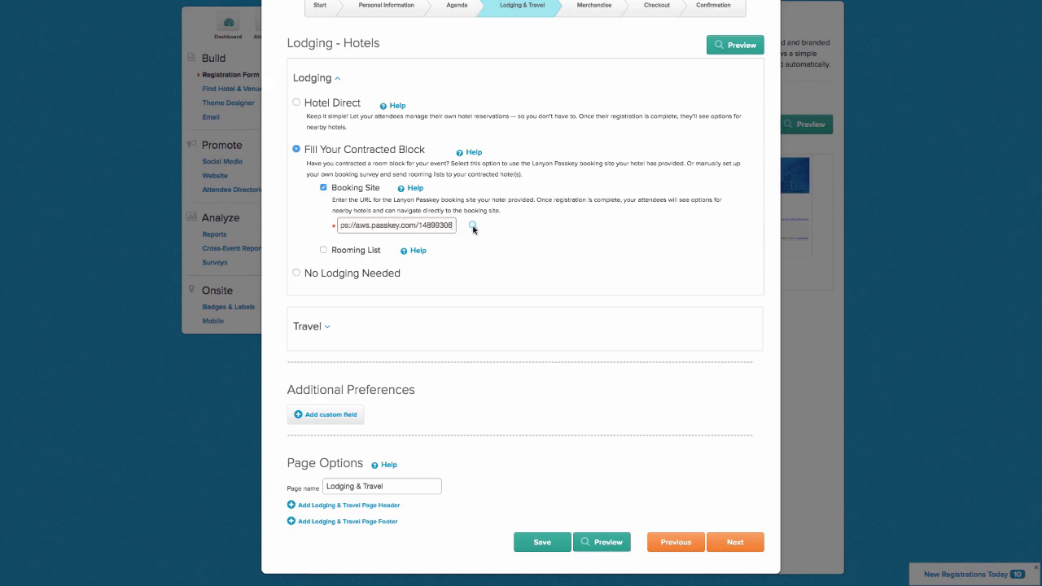
click(472, 225)
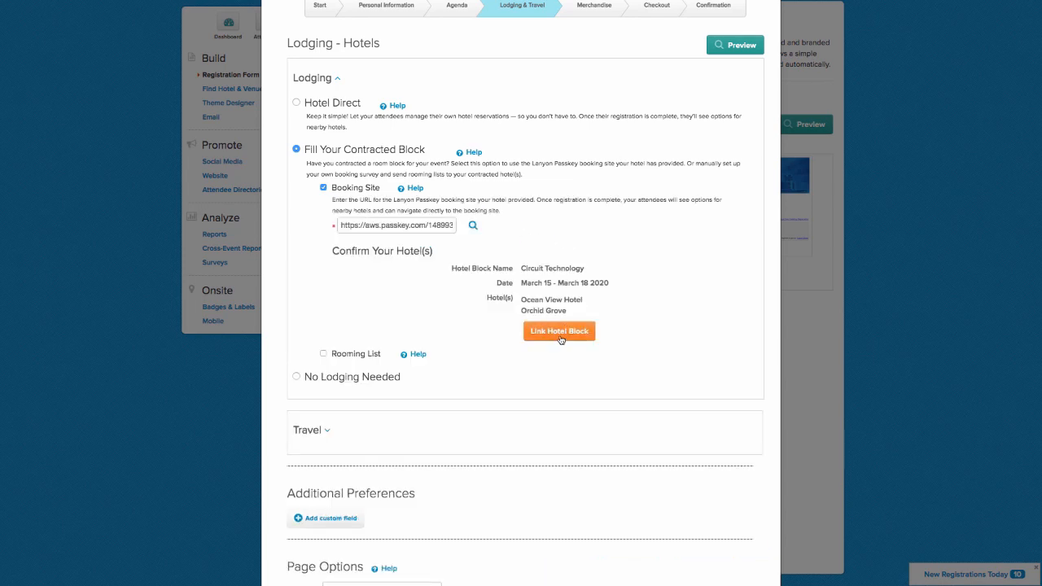
click(558, 330)
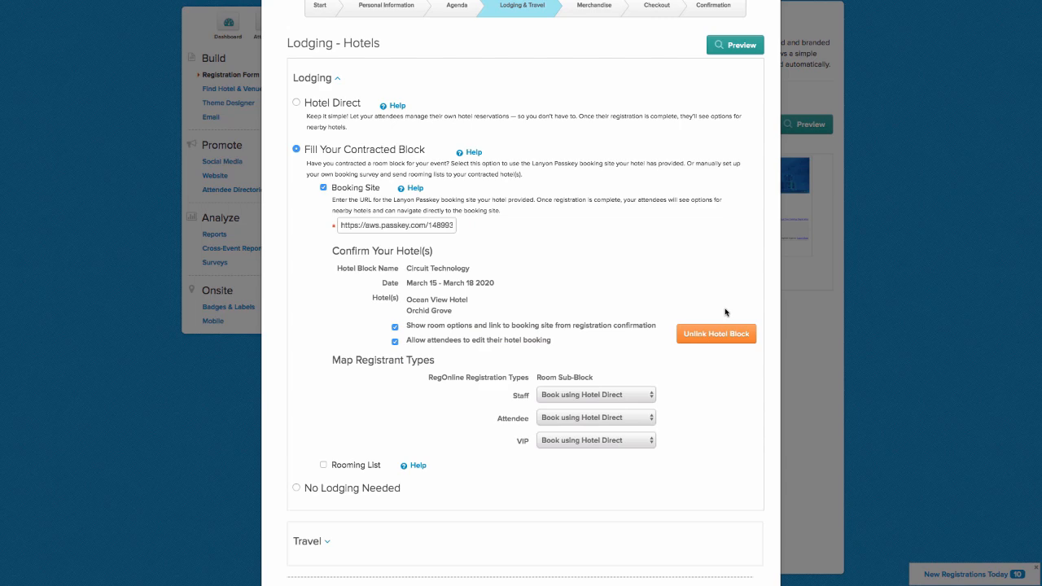
mouse_move(628, 295)
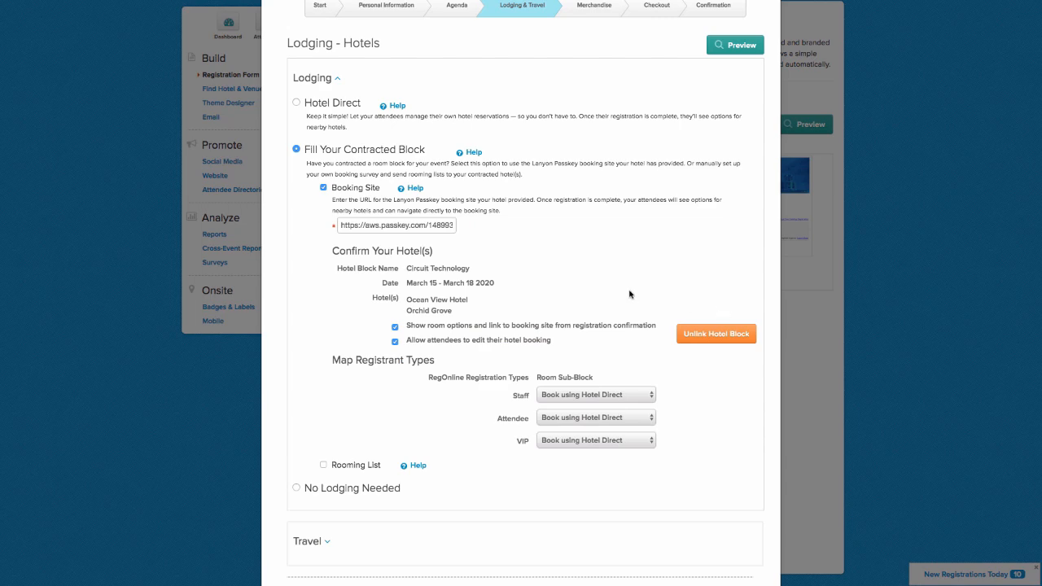